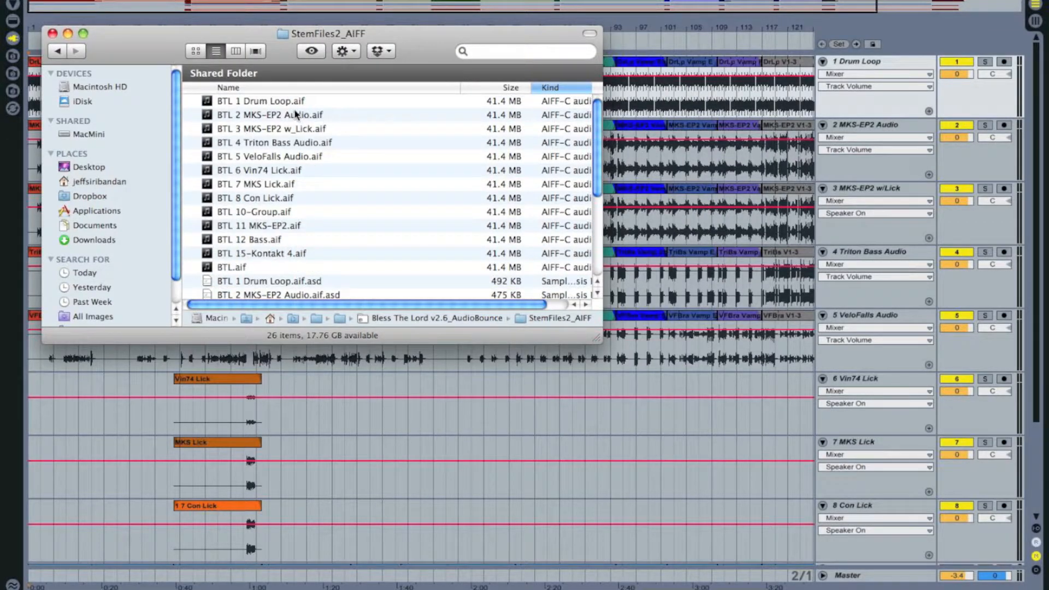
Select the iPad, open its Apps tab, and scroll to GarageBand under File Sharing.
{"action": "left_click", "coordinate": [260, 100]}
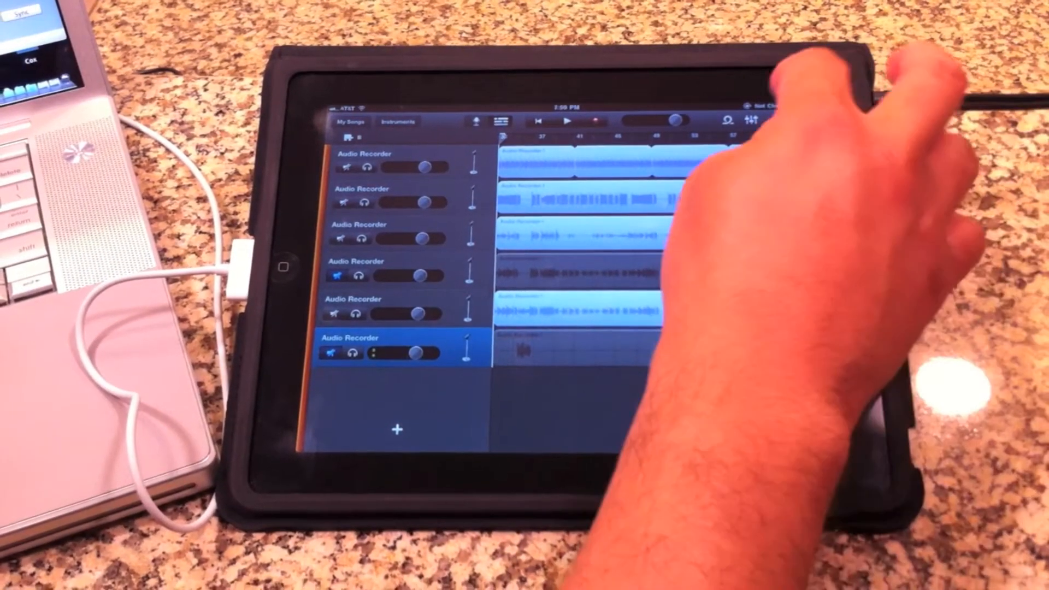
{"action": "left_click", "coordinate": [746, 122]}
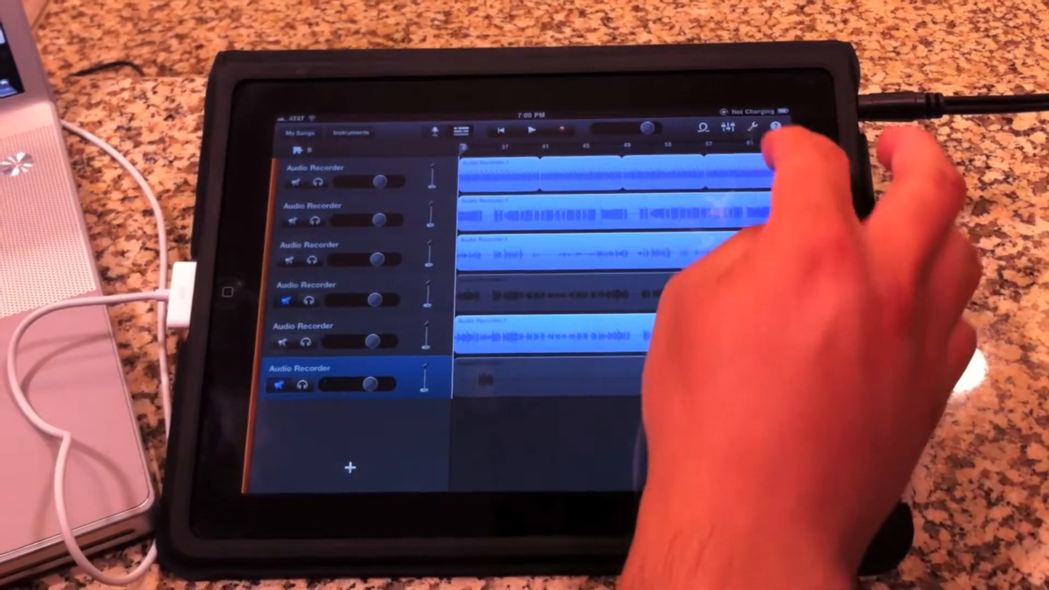
{"action": "left_click", "coordinate": [753, 127]}
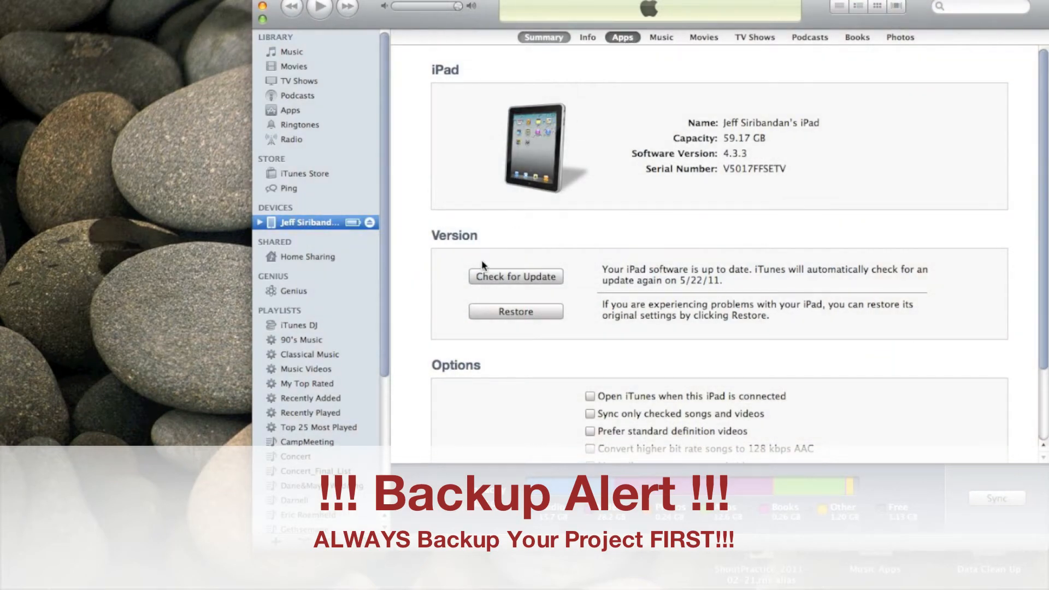
{"action": "left_click", "coordinate": [622, 37]}
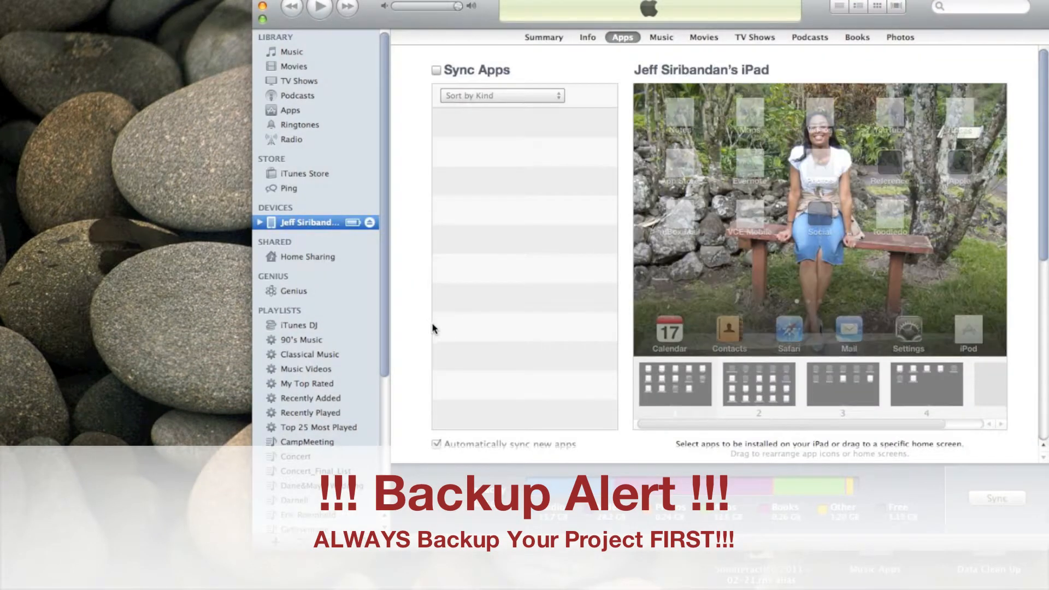
{"action": "scroll", "scroll_direction": "down", "scroll_amount": 3}
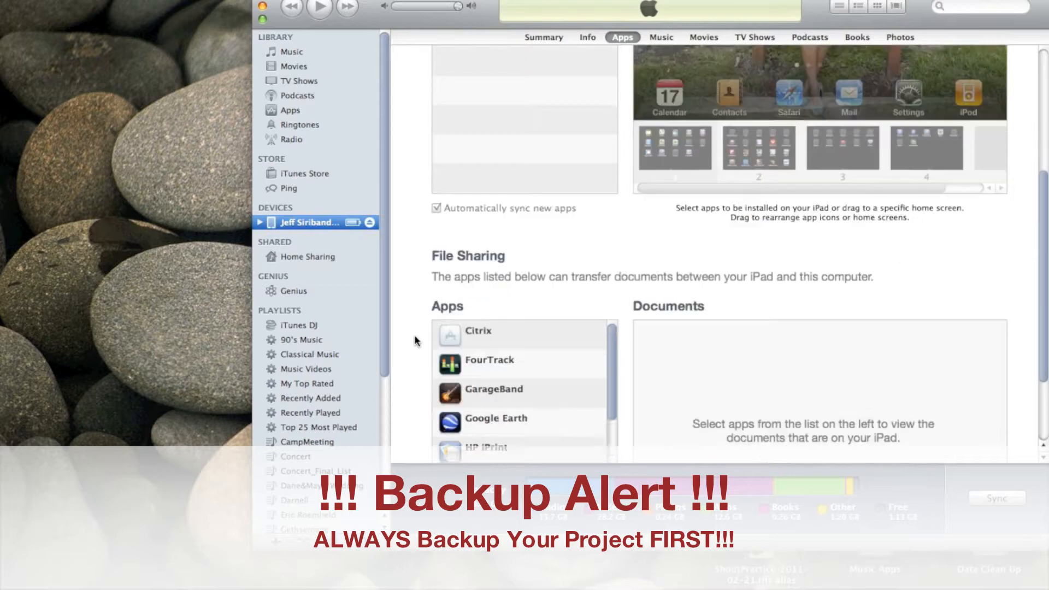
{"action": "scroll", "scroll_direction": "down", "scroll_amount": 3}
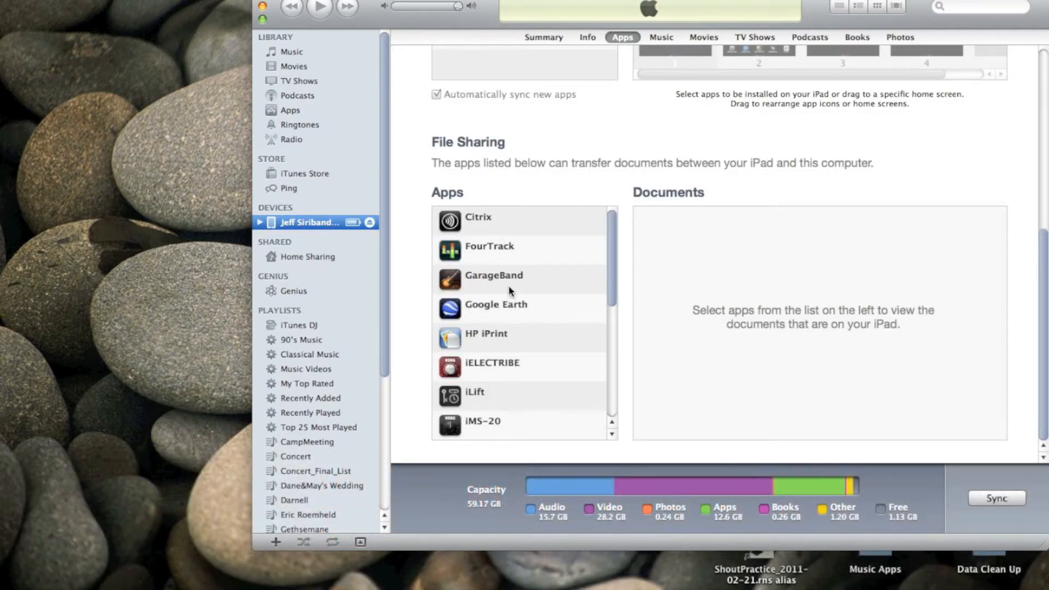
{"action": "left_click", "coordinate": [494, 276]}
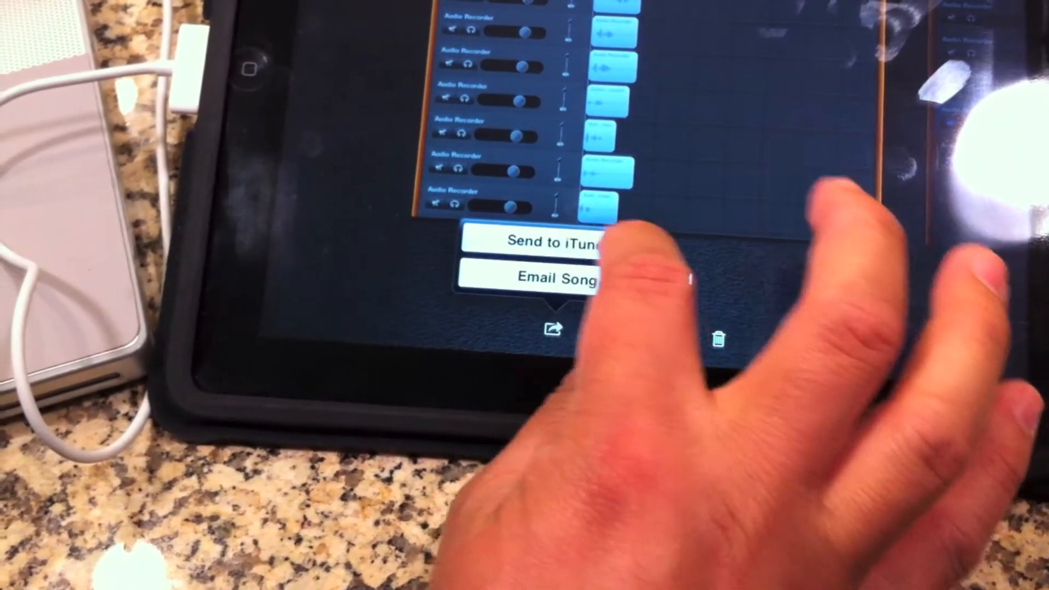
Send the 'Bless The Lord' song from GarageBand's My Songs to iTunes.
{"action": "left_click", "coordinate": [552, 242]}
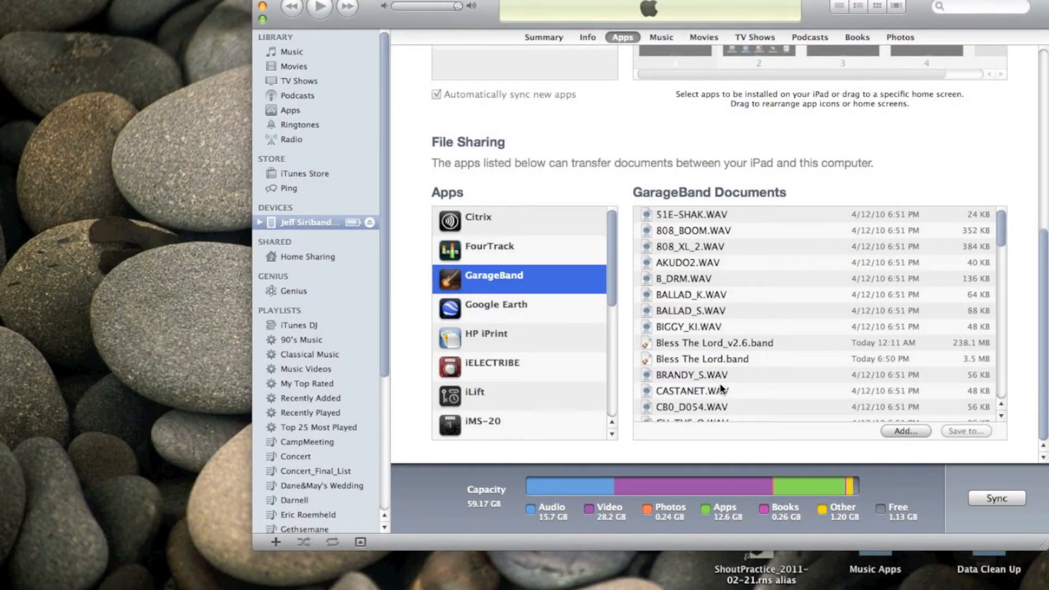
Copy Bless The Lord.band from iTunes File Sharing into the Mac's Desktop folder.
{"action": "scroll", "scroll_direction": "down", "scroll_amount": 3}
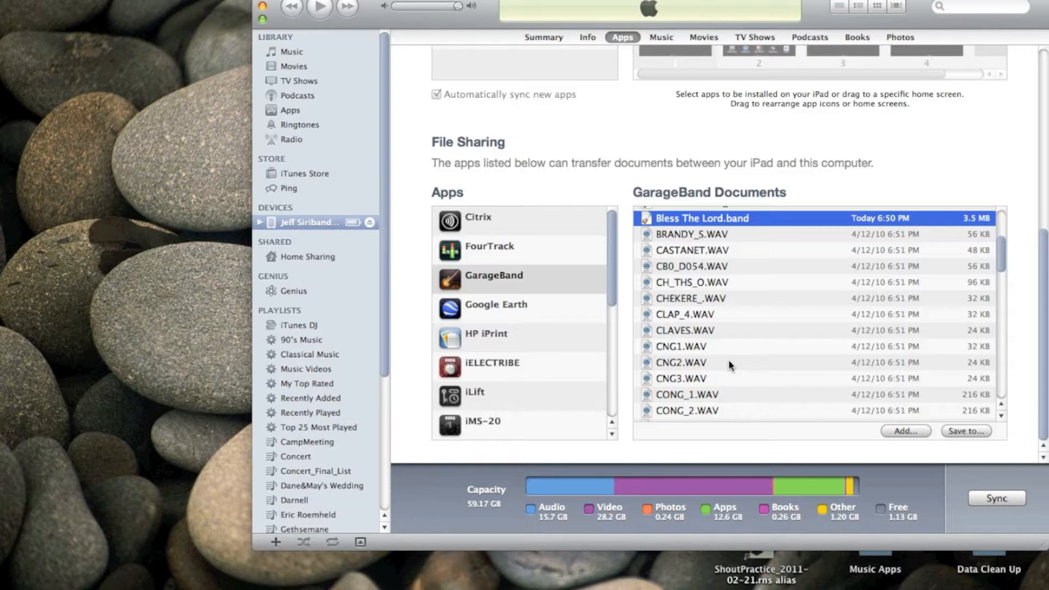
{"action": "mouse_move", "coordinate": [744, 359]}
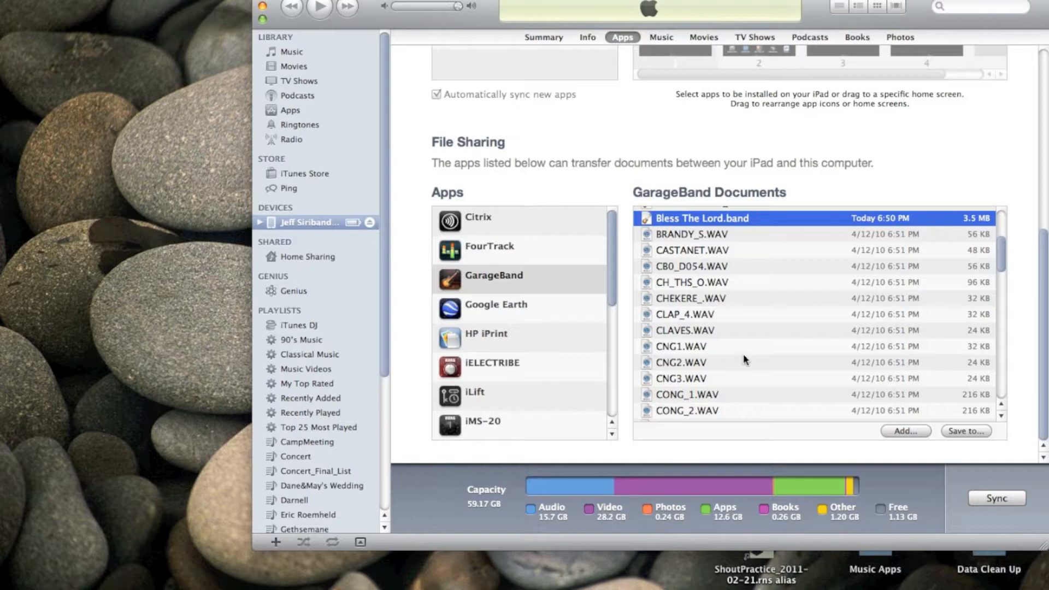
{"action": "mouse_move", "coordinate": [970, 428]}
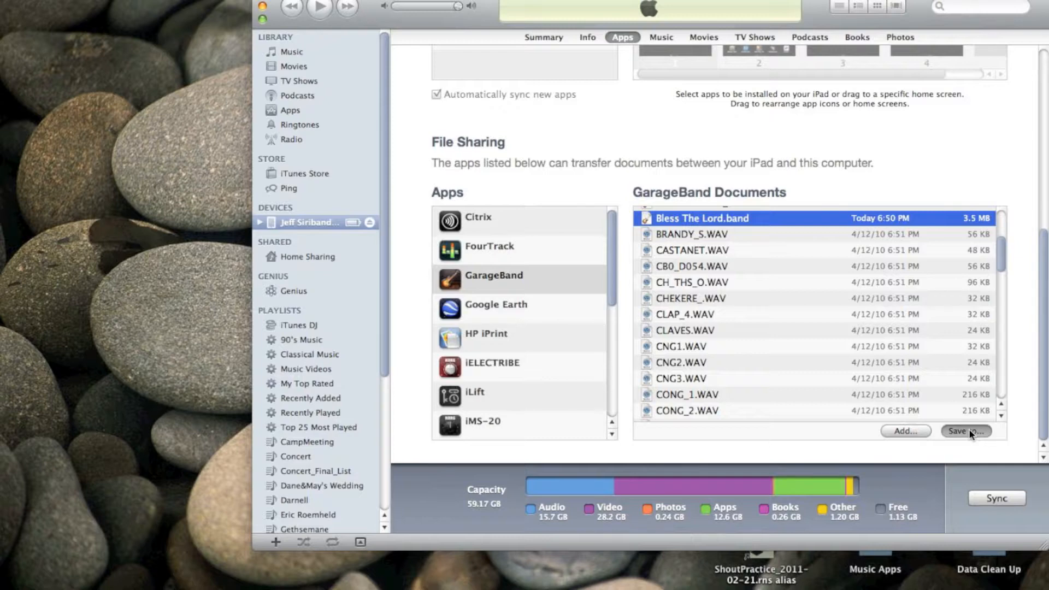
{"action": "left_click", "coordinate": [965, 431]}
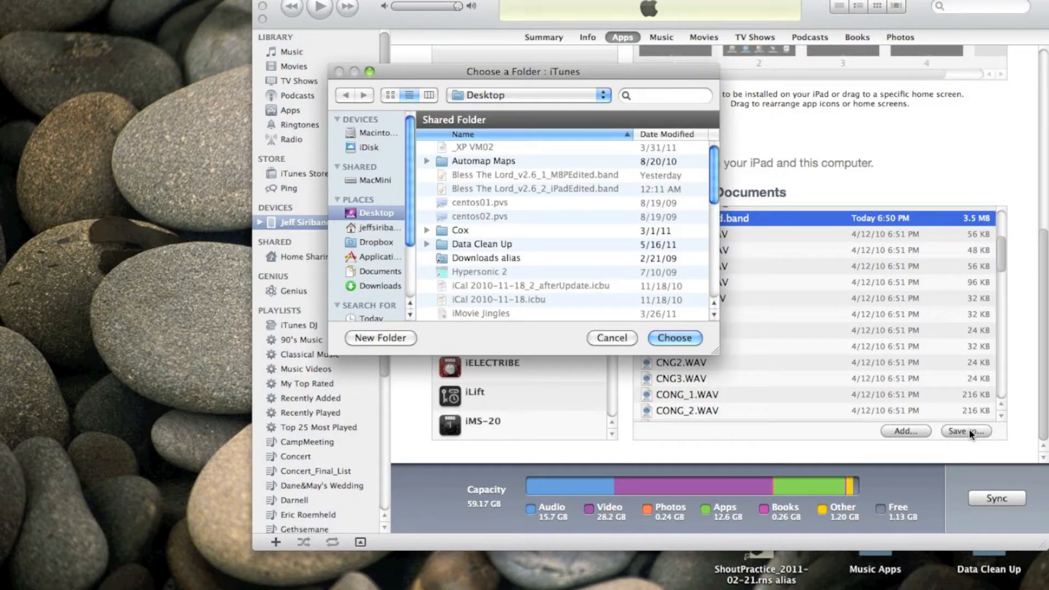
{"action": "mouse_move", "coordinate": [911, 360]}
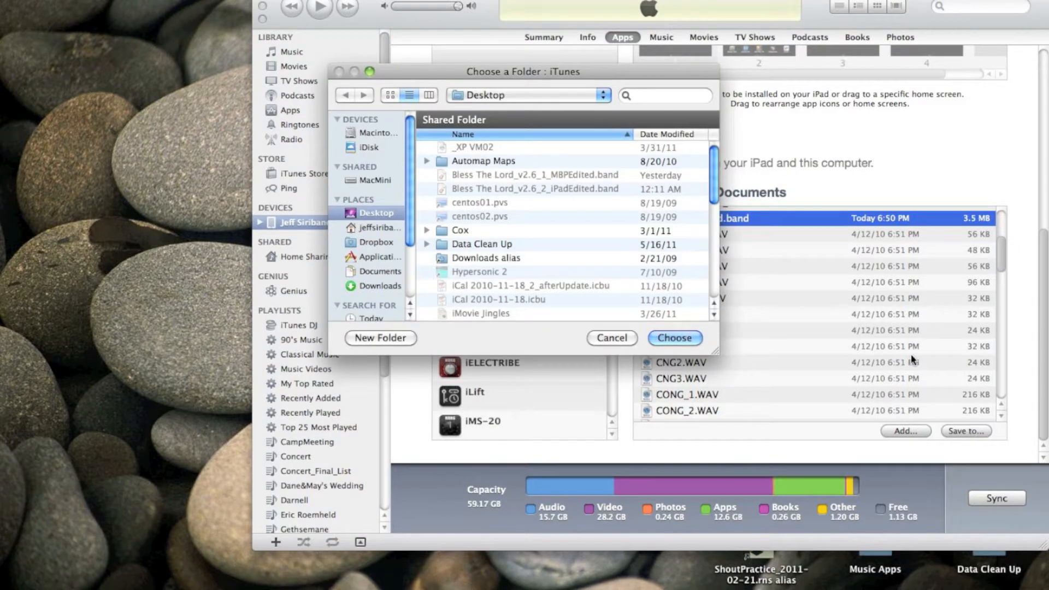
{"action": "scroll", "scroll_direction": "down", "scroll_amount": 3}
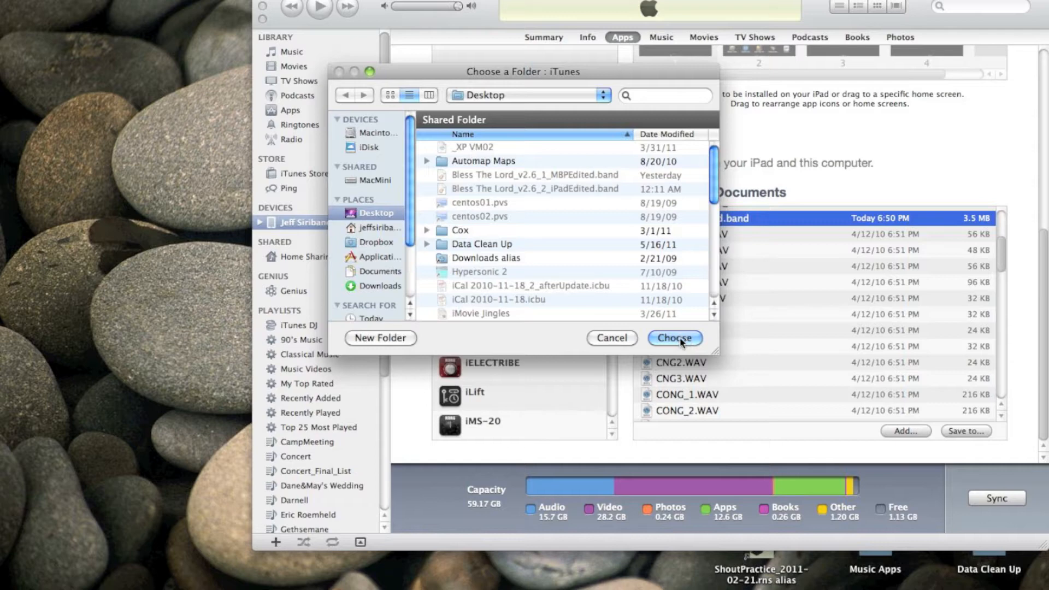
{"action": "left_click", "coordinate": [674, 339]}
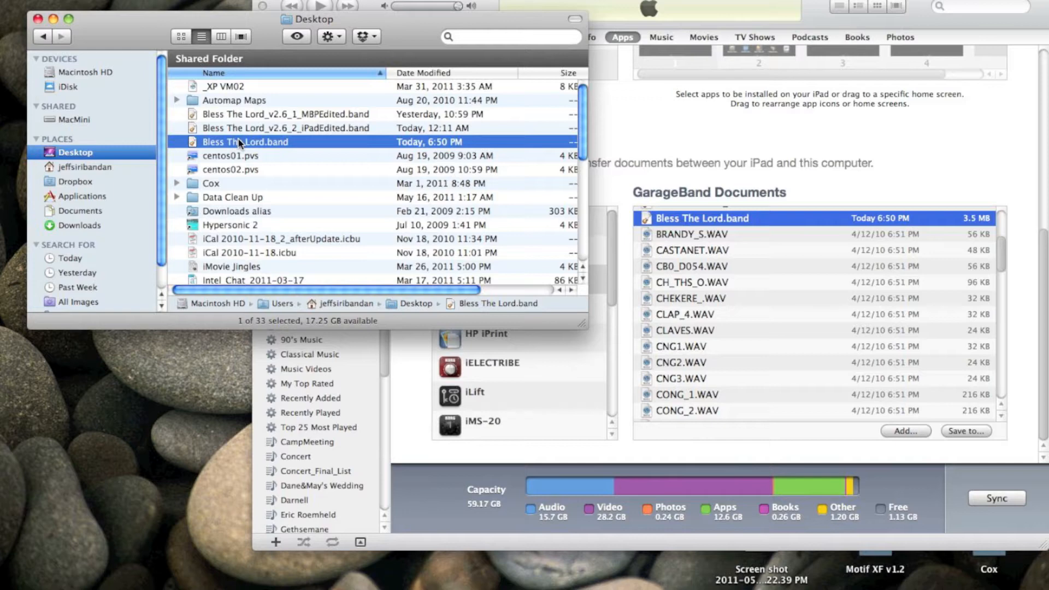
Show Bless The Lord.band's package contents, open Media, and select the Audio Recorder files.
{"action": "right_click", "coordinate": [246, 141]}
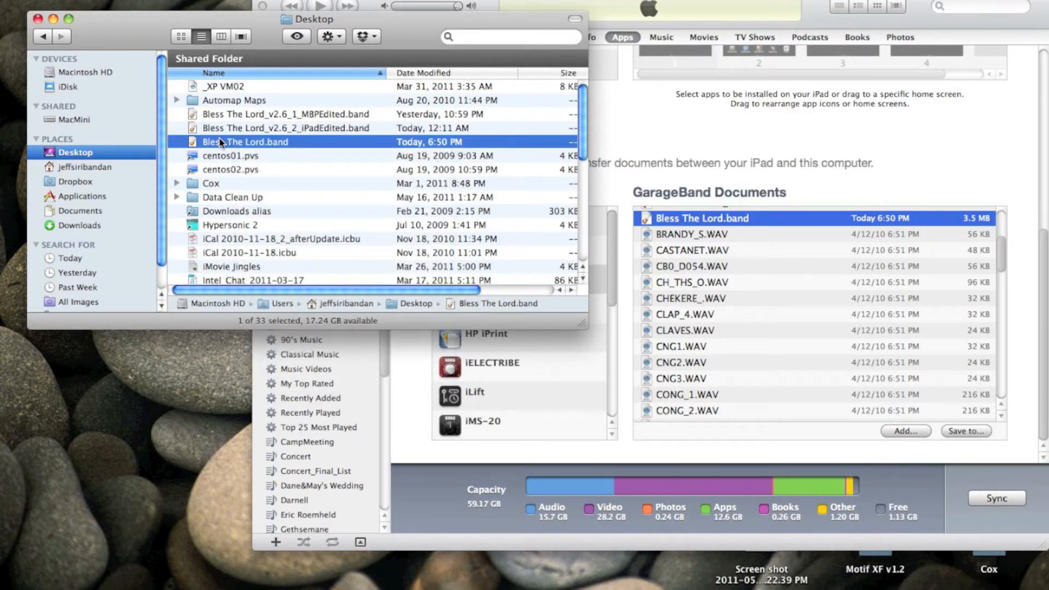
{"action": "right_click", "coordinate": [218, 142]}
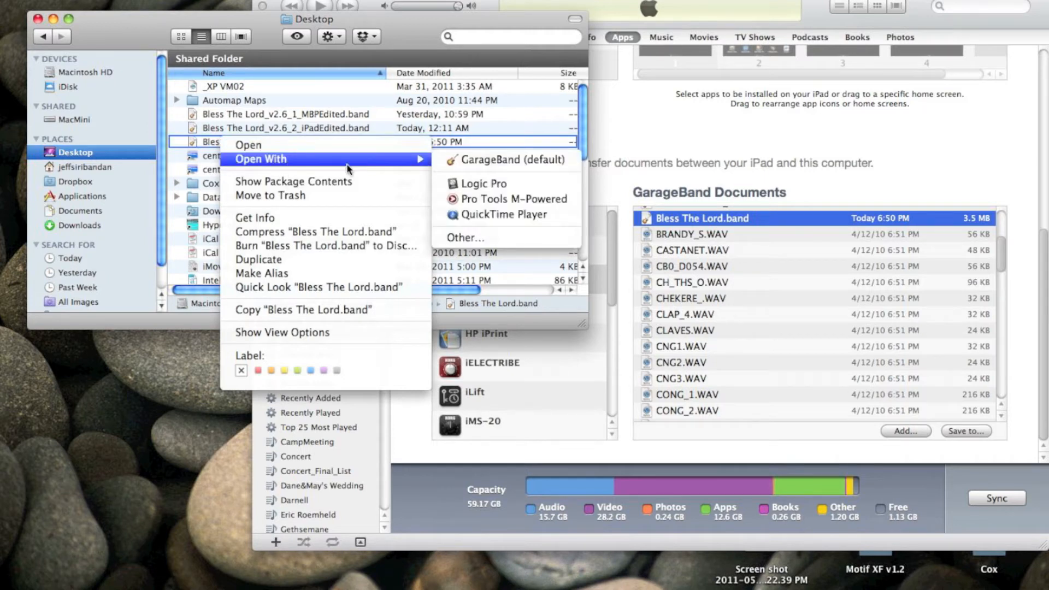
{"action": "mouse_move", "coordinate": [329, 185]}
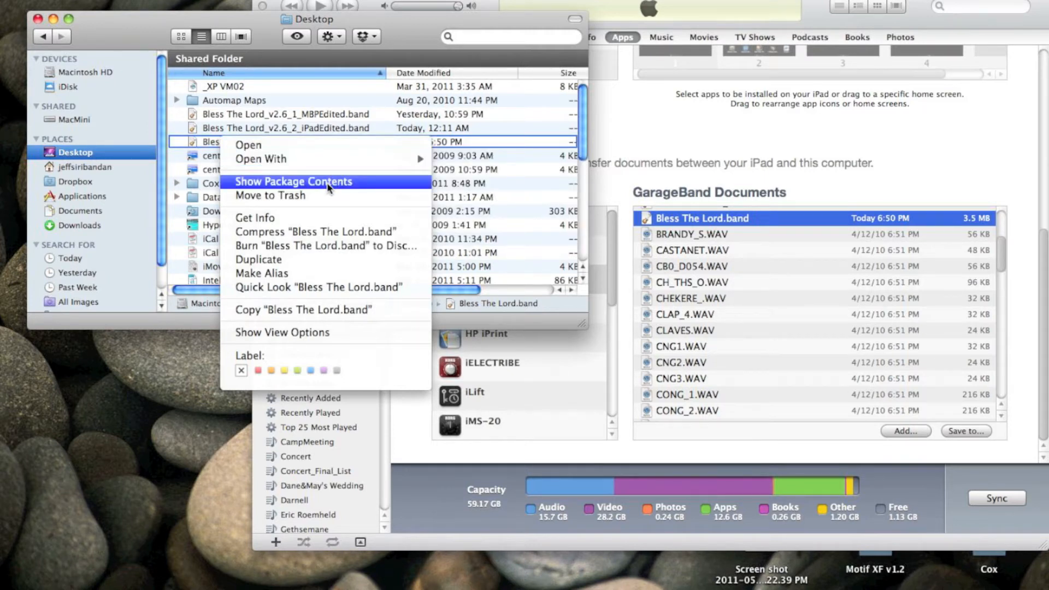
{"action": "left_click", "coordinate": [295, 181]}
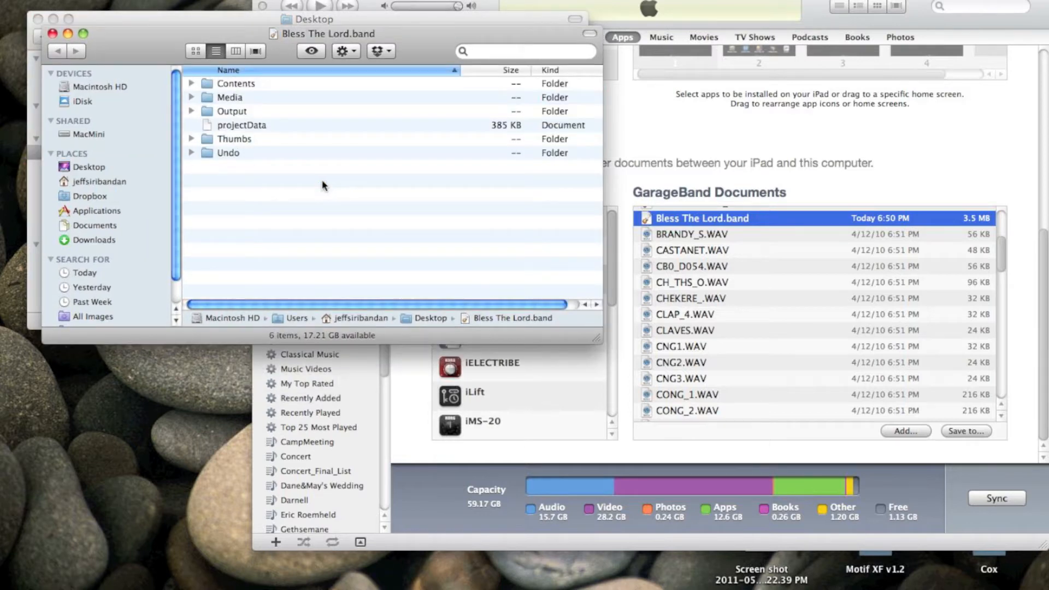
{"action": "double_click", "coordinate": [229, 97]}
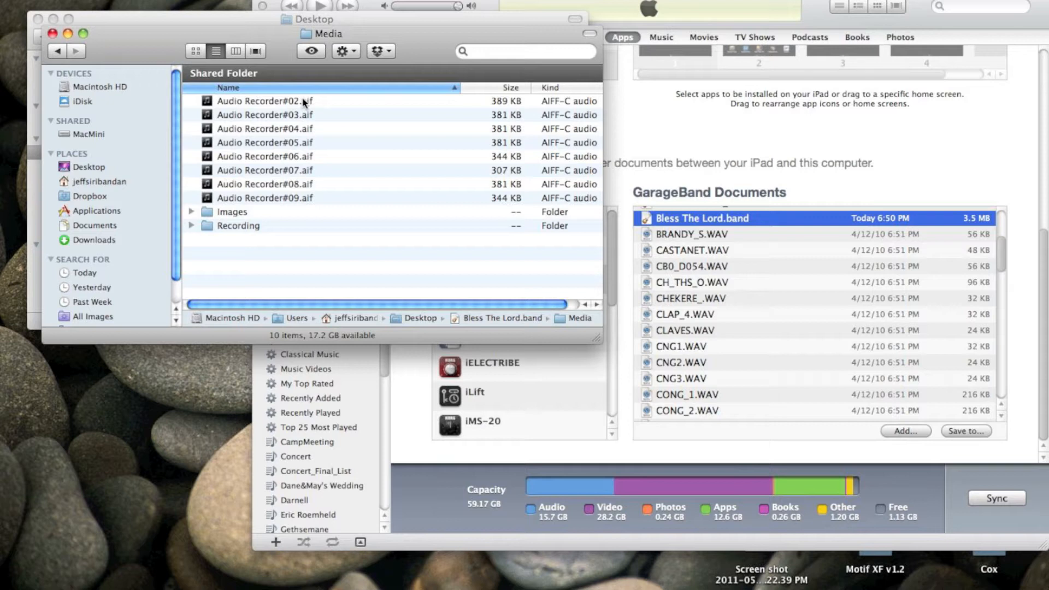
{"action": "left_click", "coordinate": [264, 114]}
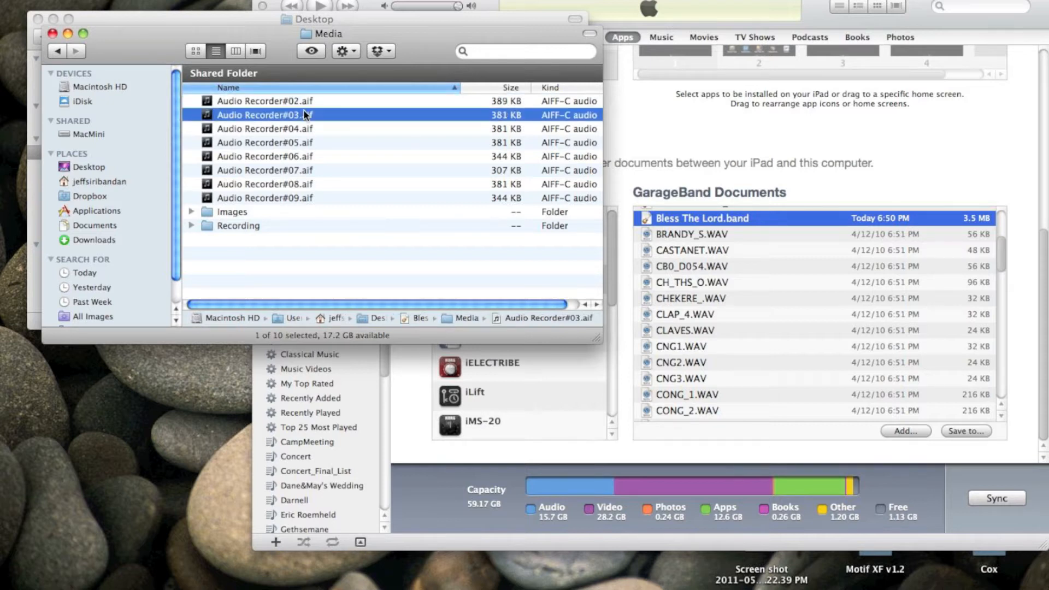
{"action": "left_click", "coordinate": [264, 143]}
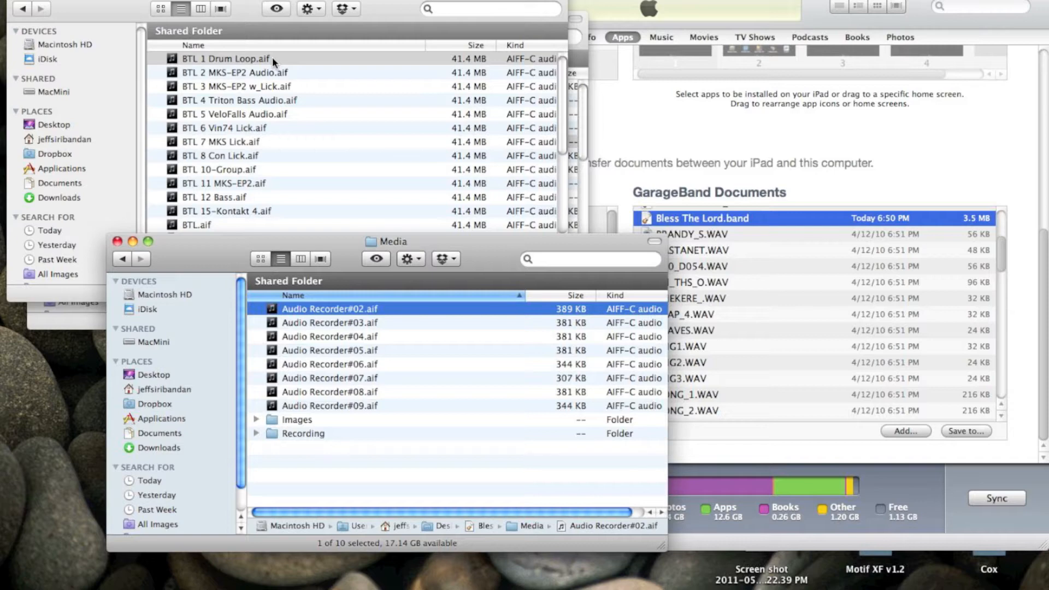
{"action": "mouse_move", "coordinate": [351, 318]}
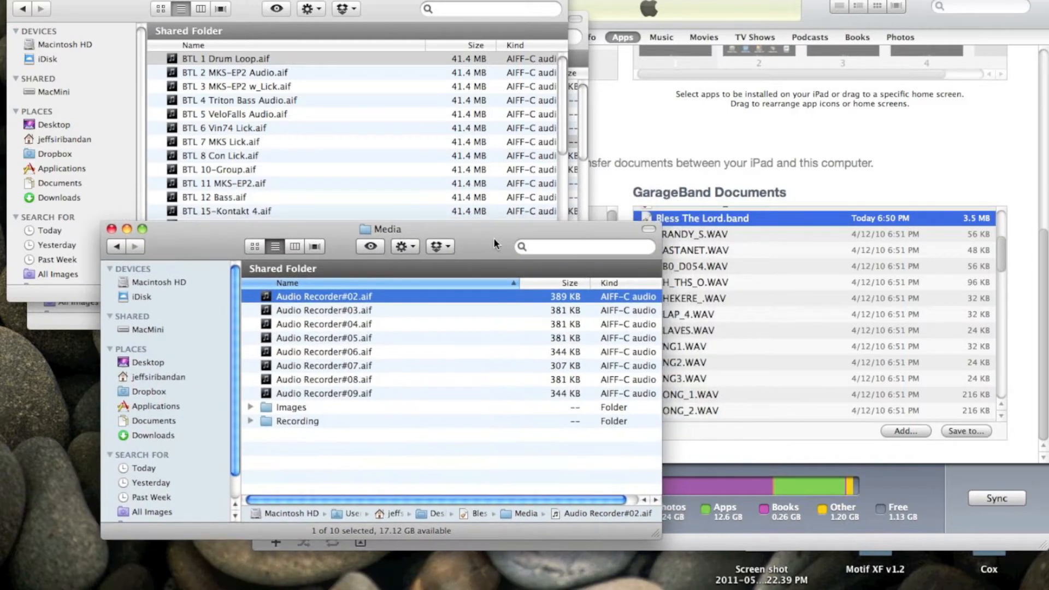
Return the project window to the Desktop and bring up Bless The Lord.band's options.
{"action": "left_click", "coordinate": [167, 326]}
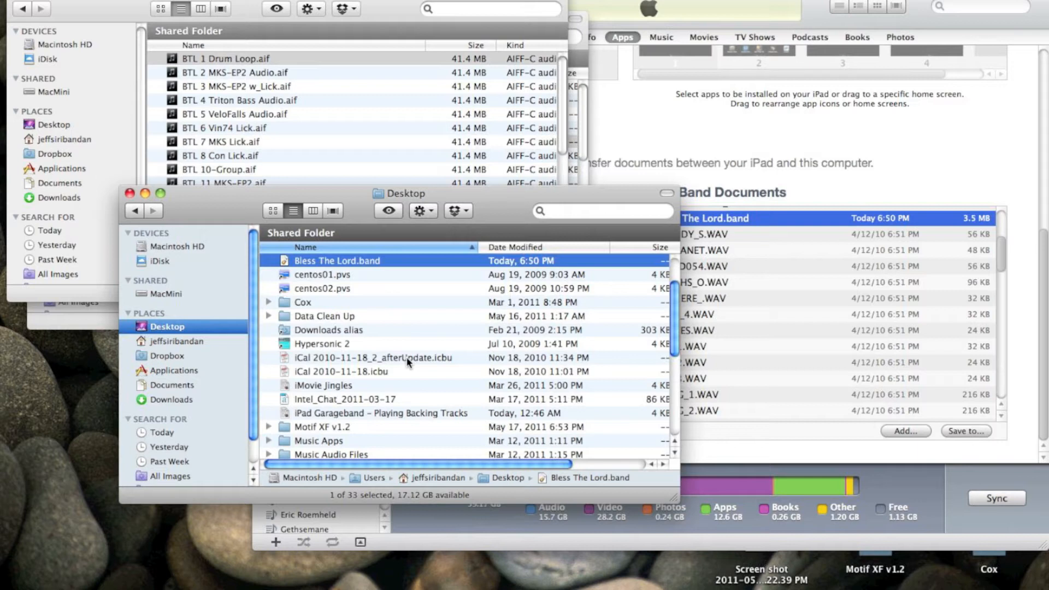
{"action": "mouse_move", "coordinate": [359, 265]}
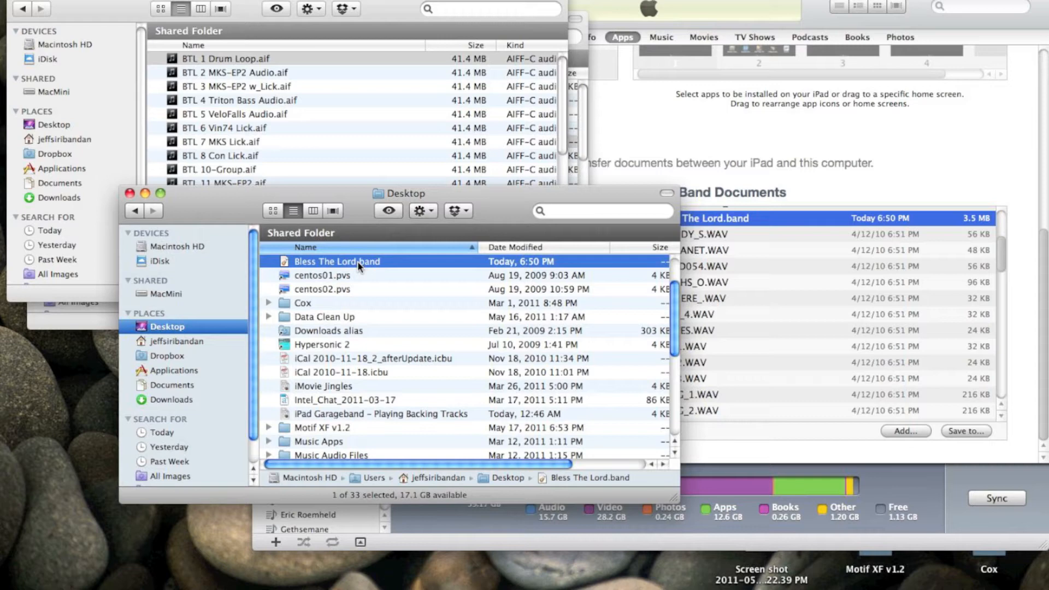
{"action": "right_click", "coordinate": [358, 262]}
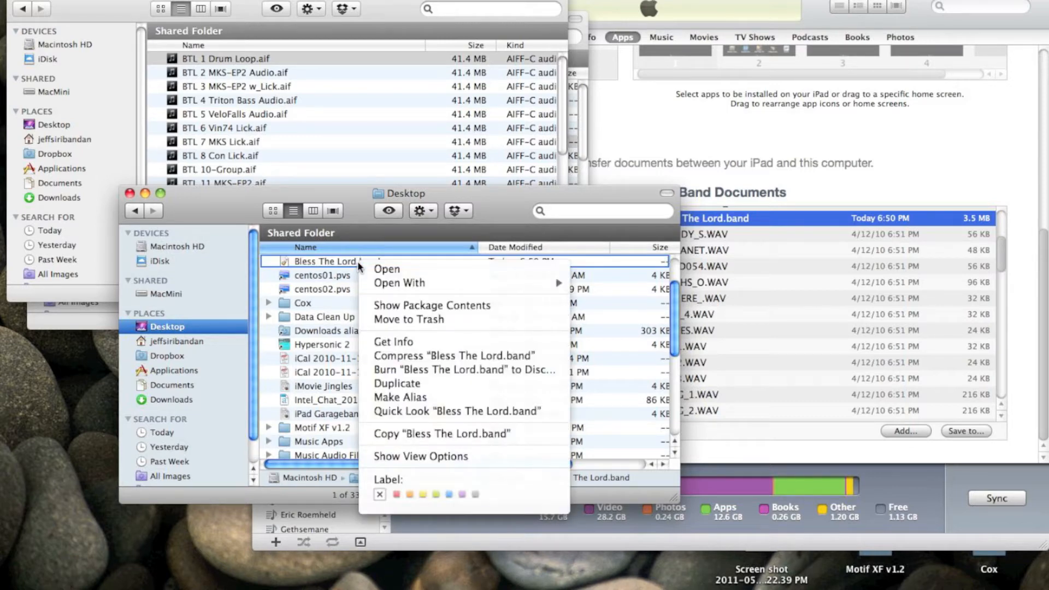
Reopen Bless The Lord.band's package contents and its Media folder.
{"action": "left_click", "coordinate": [432, 306]}
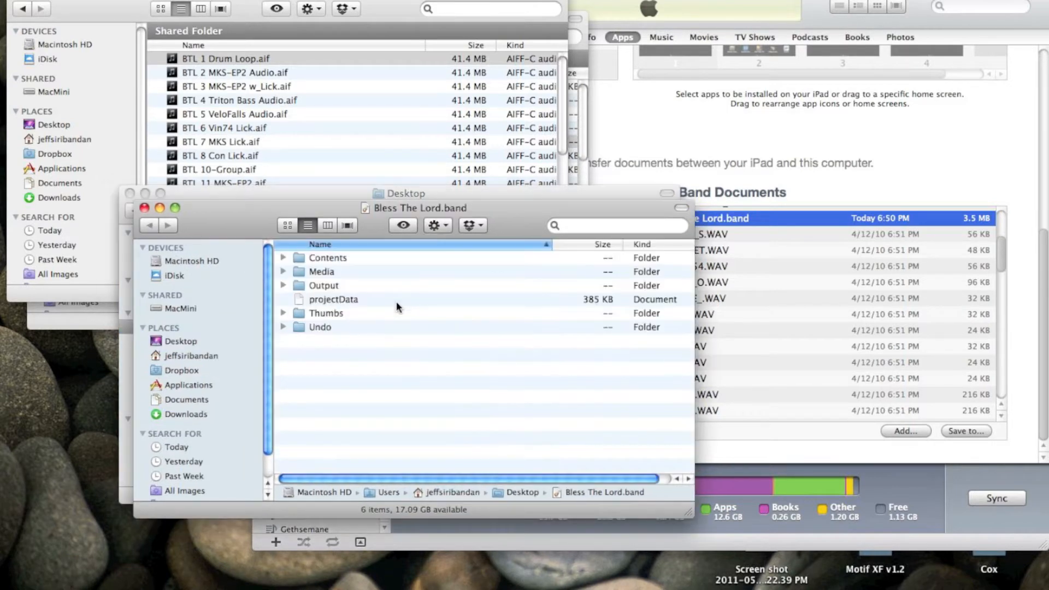
{"action": "mouse_move", "coordinate": [339, 283]}
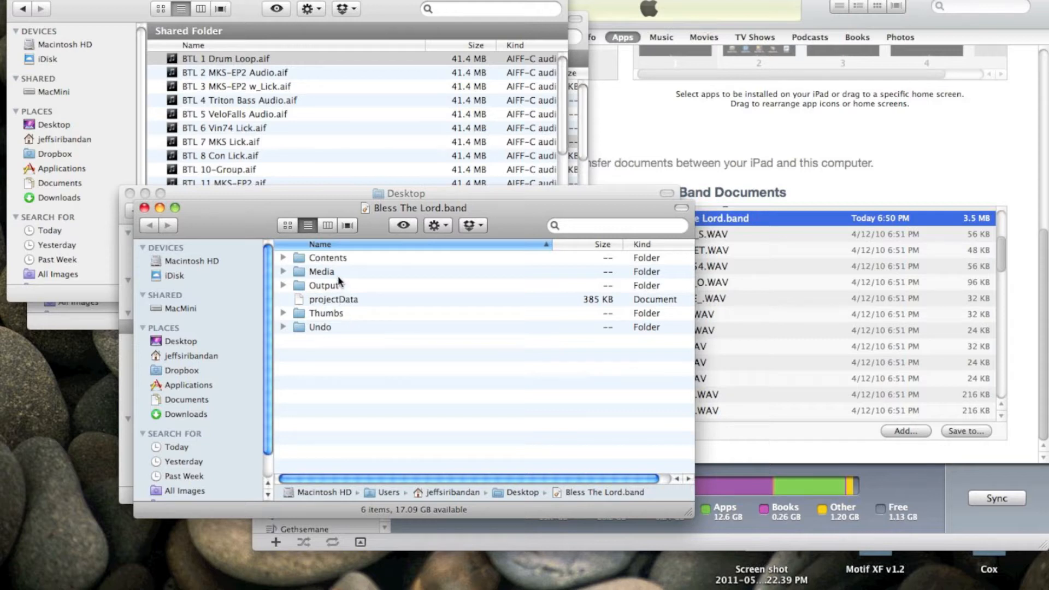
{"action": "double_click", "coordinate": [322, 272]}
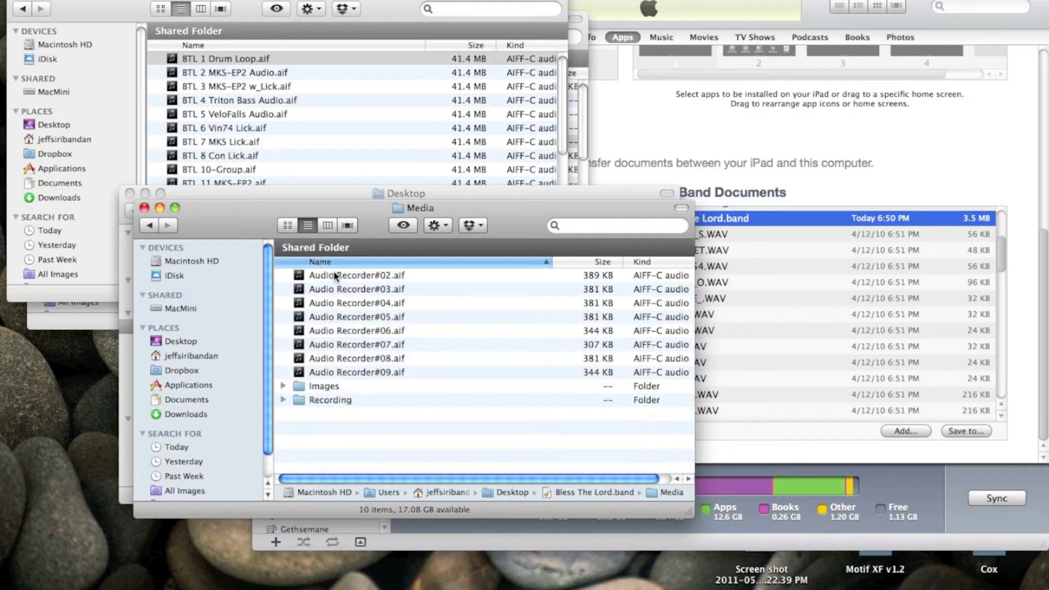
{"action": "mouse_move", "coordinate": [345, 279]}
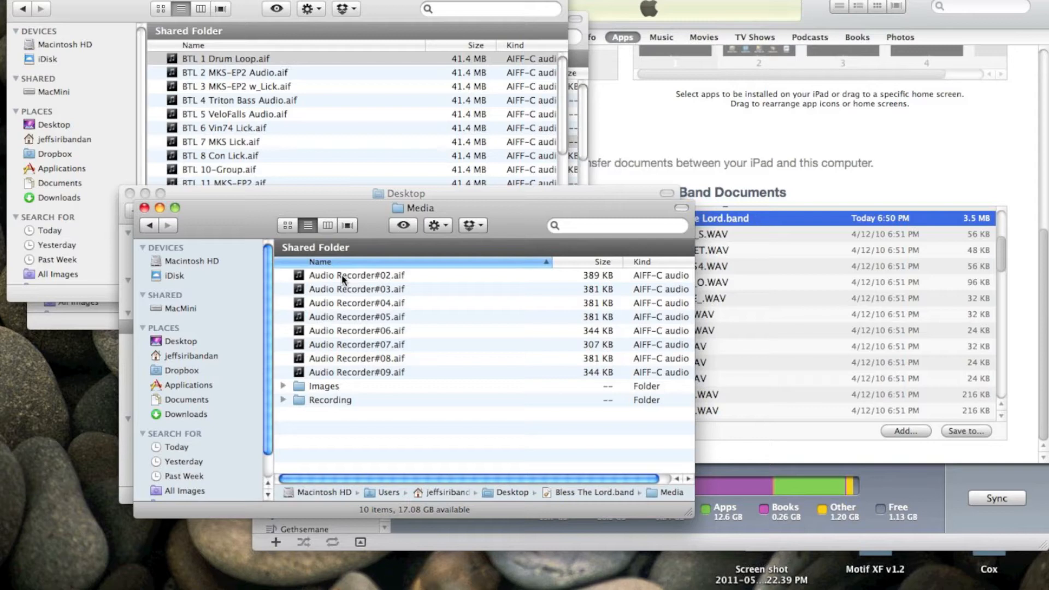
{"action": "mouse_move", "coordinate": [305, 258]}
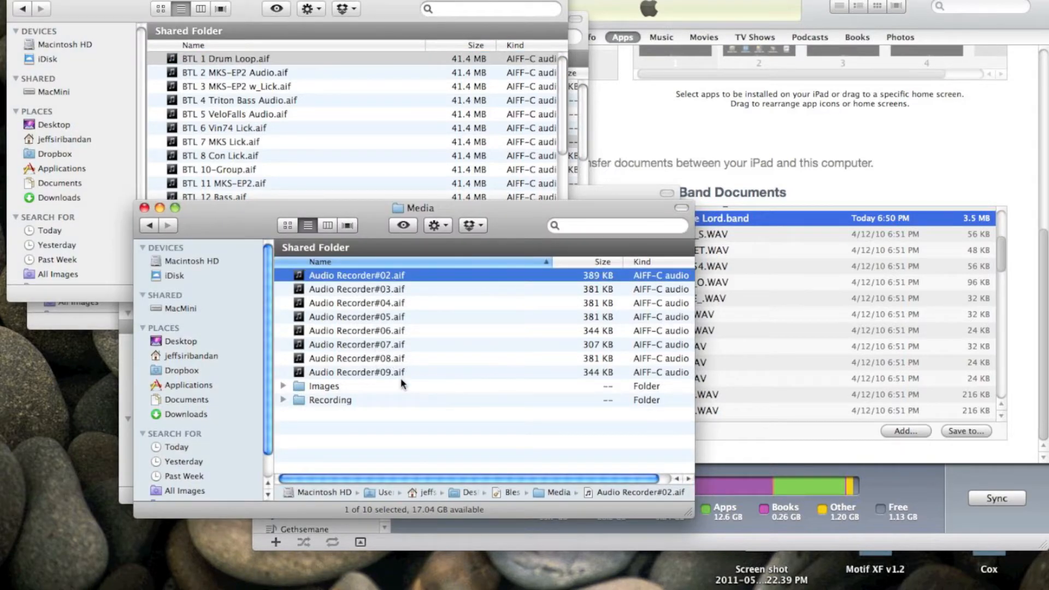
{"action": "mouse_move", "coordinate": [466, 374]}
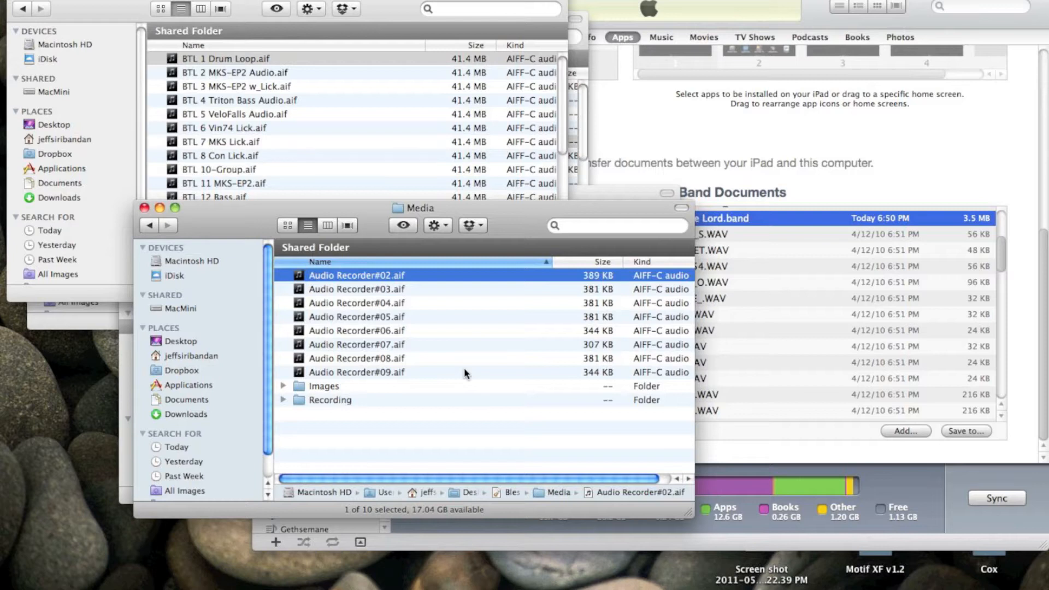
{"action": "mouse_move", "coordinate": [475, 292]}
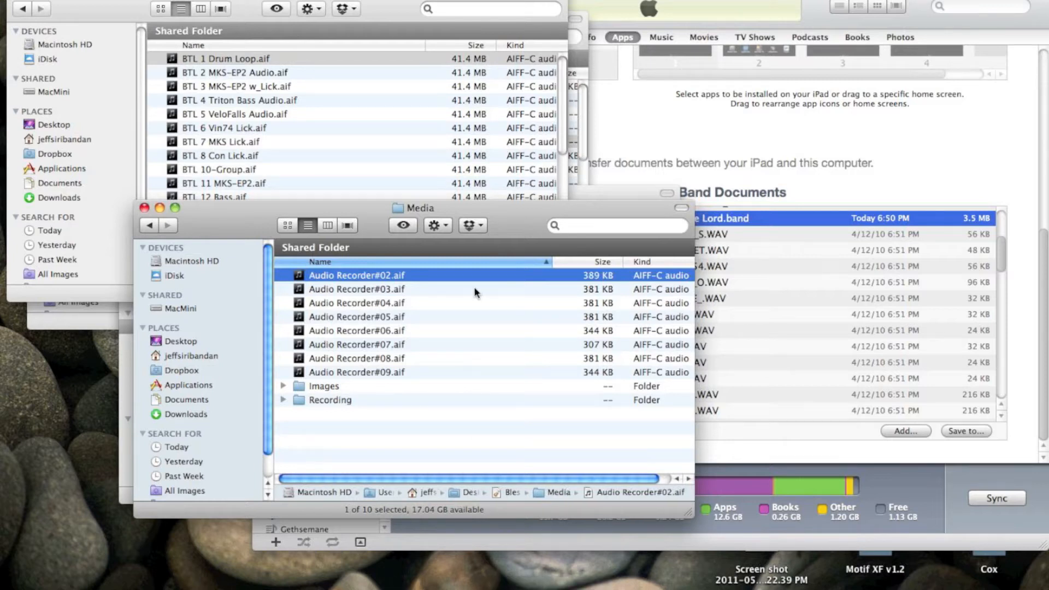
{"action": "mouse_move", "coordinate": [447, 281]}
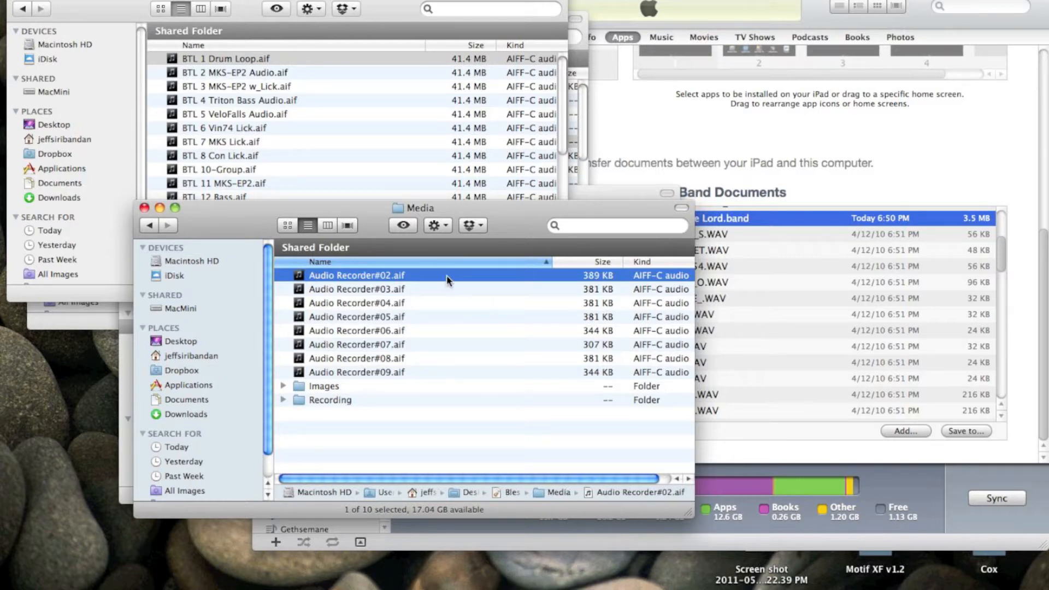
{"action": "mouse_move", "coordinate": [402, 267]}
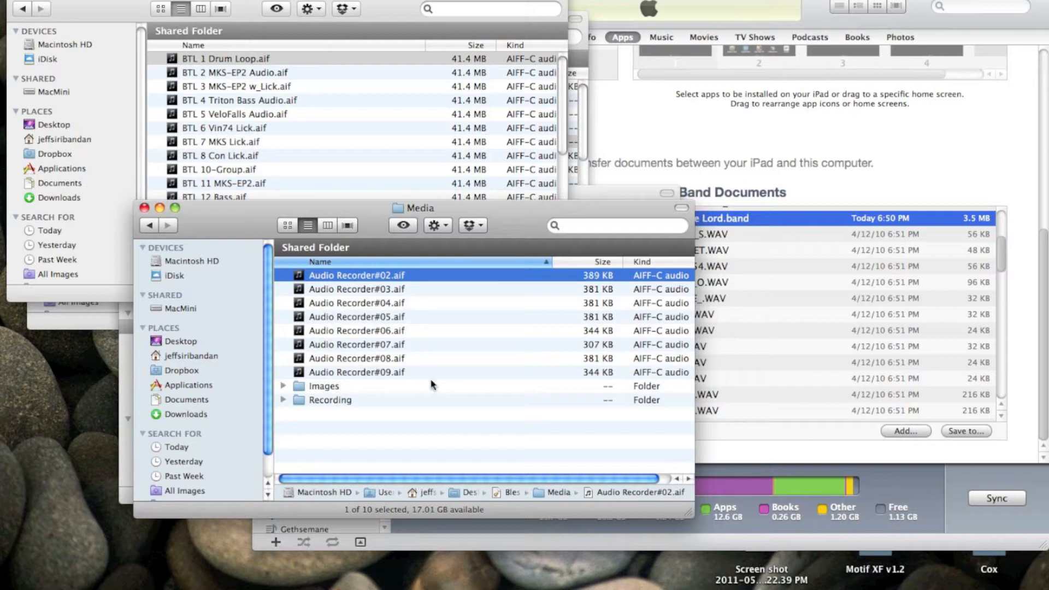
{"action": "mouse_move", "coordinate": [432, 384]}
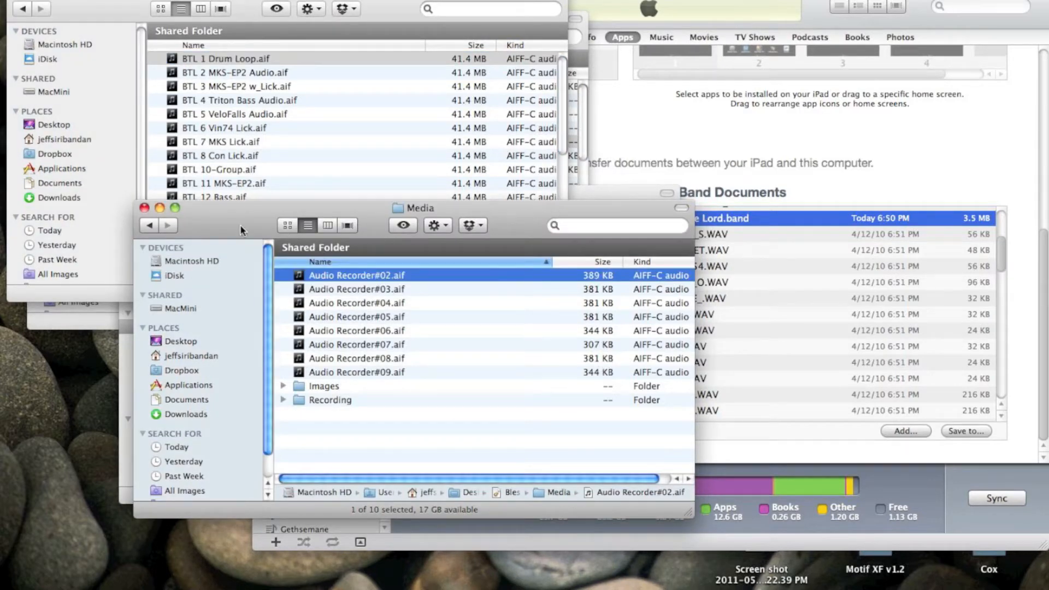
Open the iPadEdited package's Media folder and select the 41.5 MB Audio Recorder#02.aif.
{"action": "left_click", "coordinate": [180, 341]}
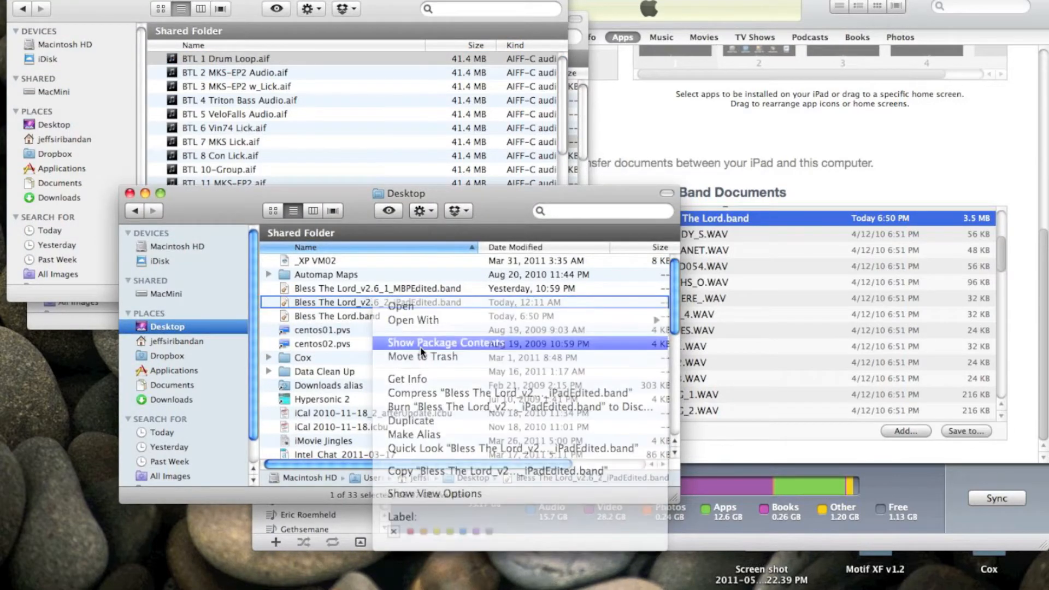
{"action": "left_click", "coordinate": [445, 342]}
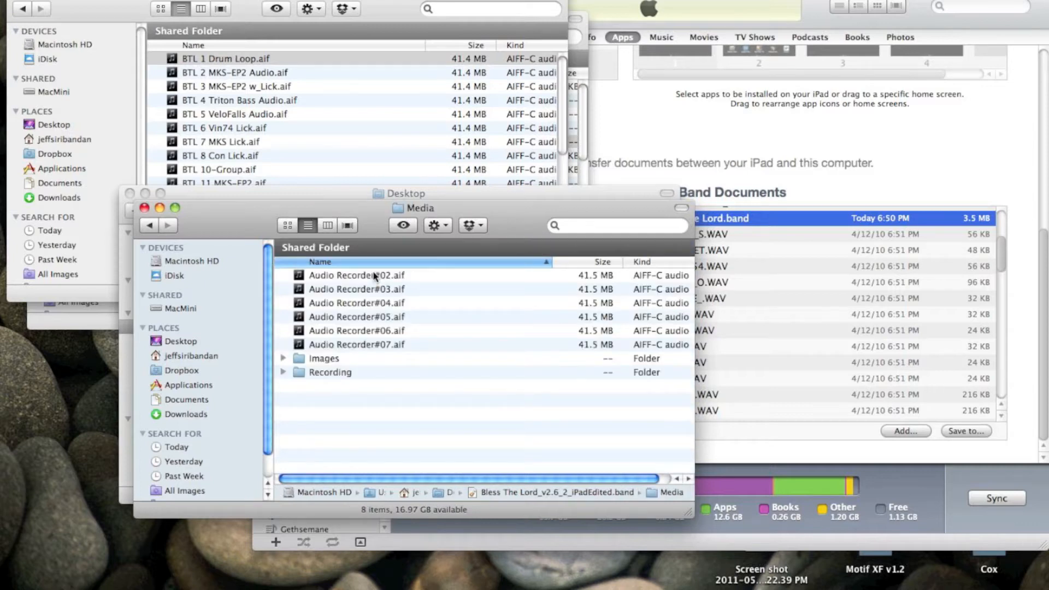
{"action": "left_click", "coordinate": [372, 275]}
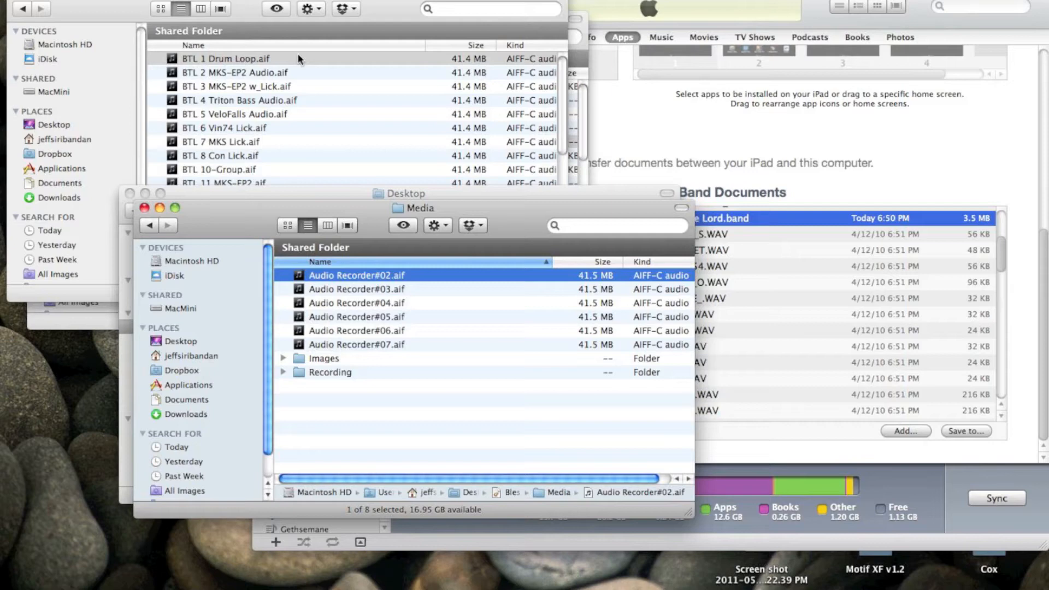
{"action": "mouse_move", "coordinate": [467, 230]}
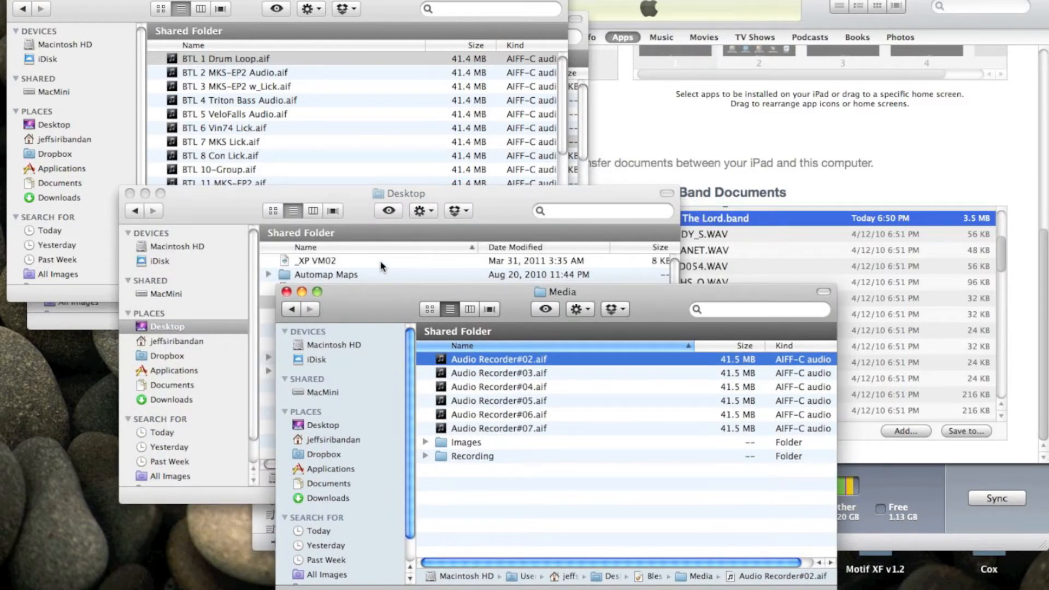
{"action": "right_click", "coordinate": [319, 317]}
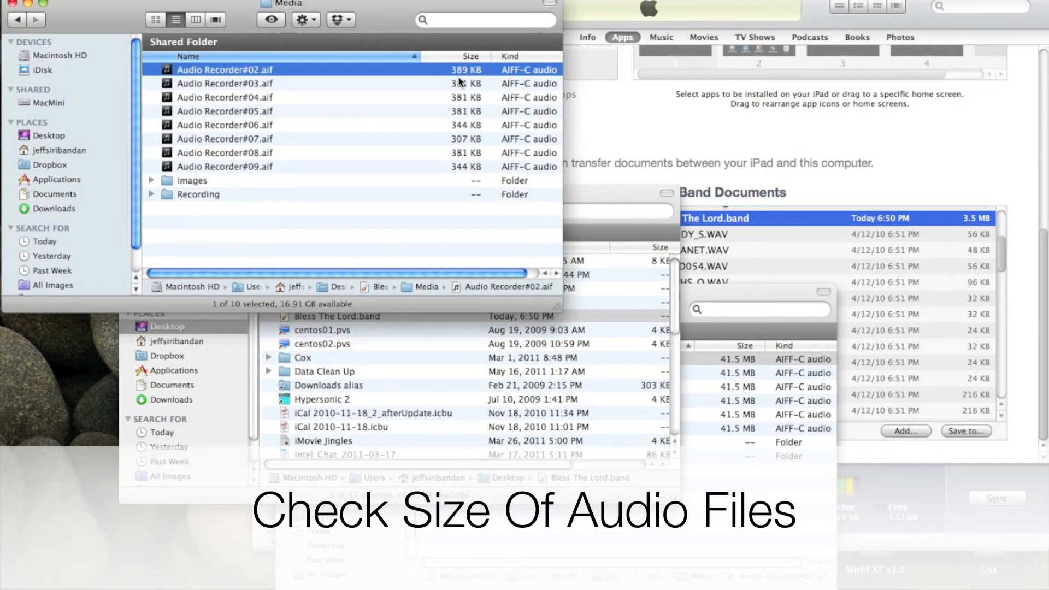
{"action": "mouse_move", "coordinate": [467, 85]}
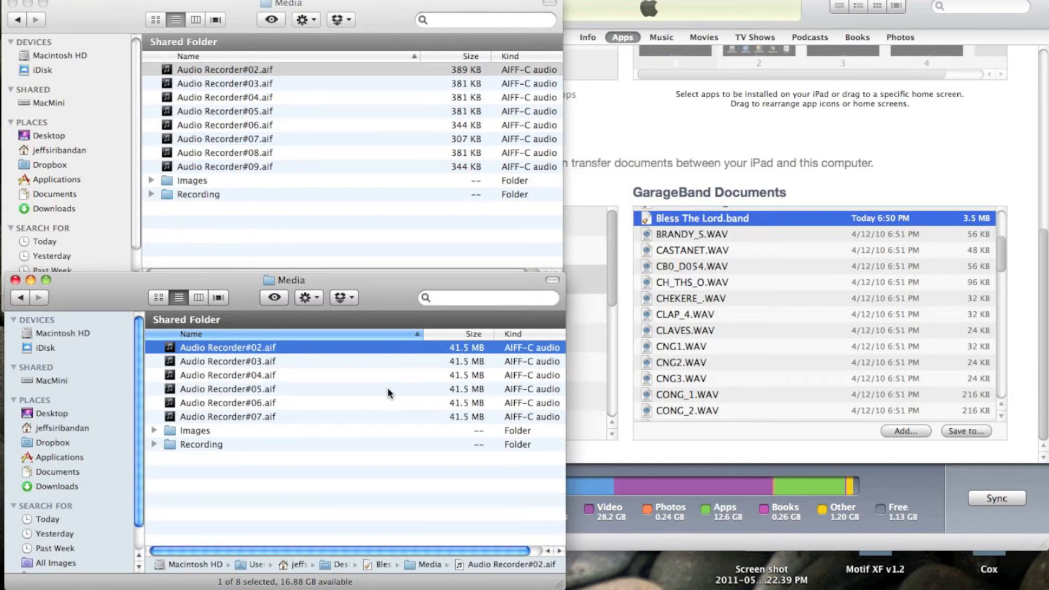
Check the sizes of Audio Recorder#03, another edited file, and #02 again.
{"action": "left_click", "coordinate": [227, 361]}
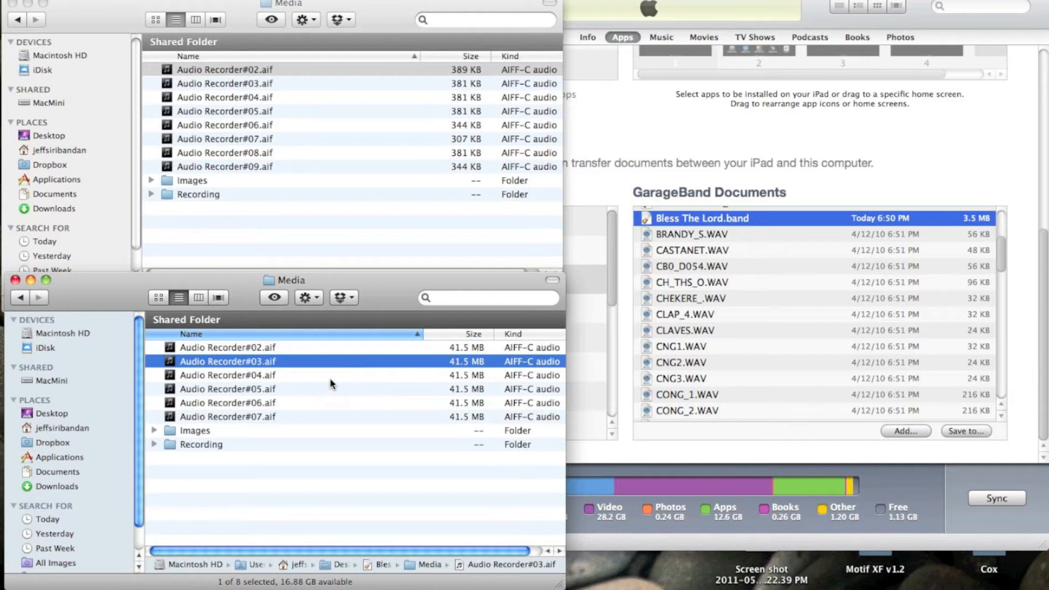
{"action": "left_click", "coordinate": [228, 416]}
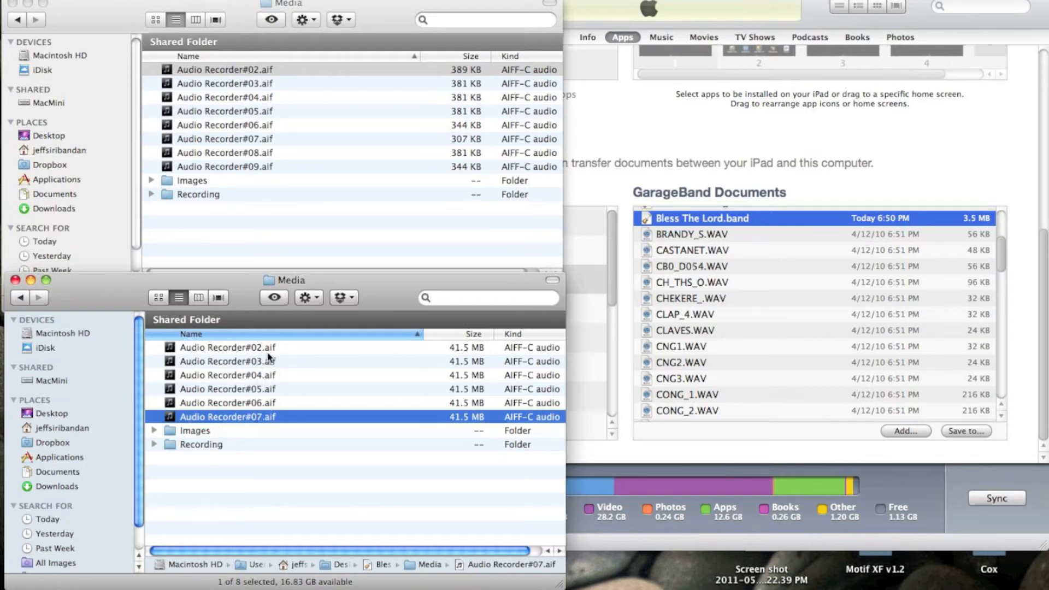
{"action": "left_click", "coordinate": [227, 348]}
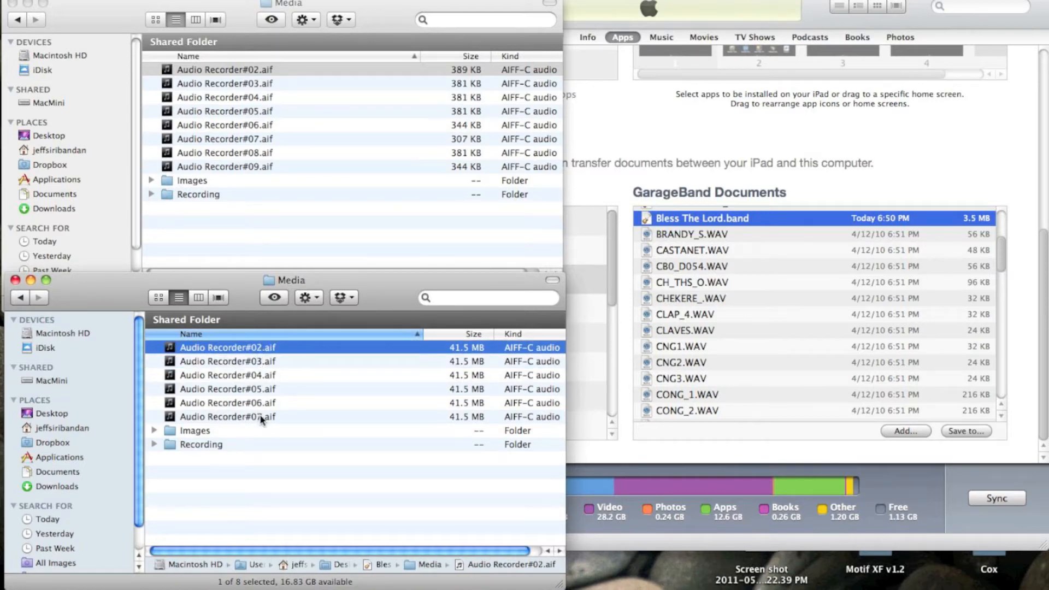
Add Bless The Lord_v2.6_2_iPadEdited.band from the Desktop to GarageBand Documents.
{"action": "left_click", "coordinate": [62, 428]}
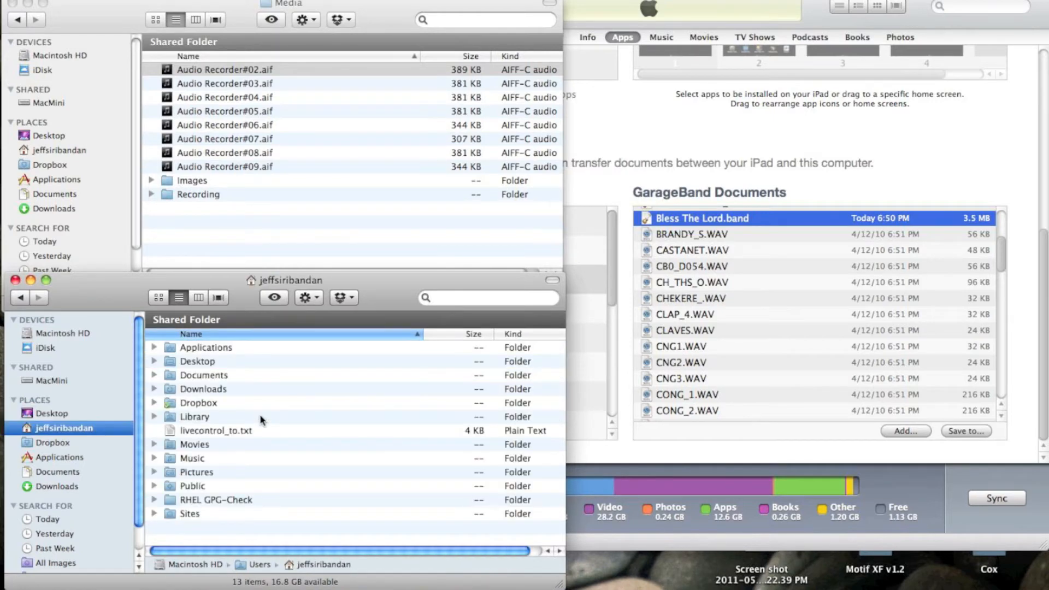
{"action": "left_click", "coordinate": [50, 413]}
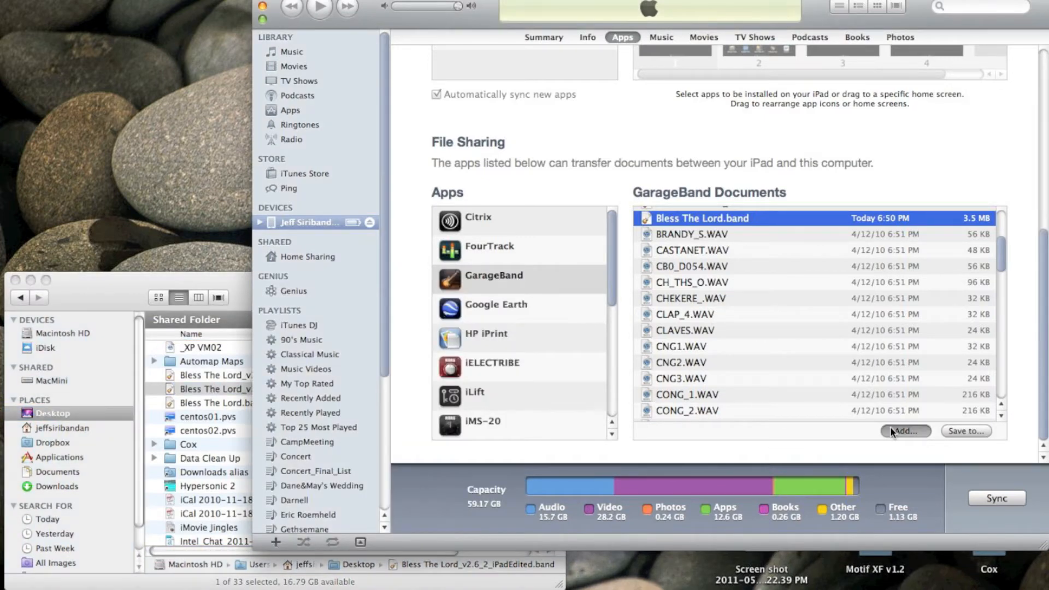
{"action": "left_click", "coordinate": [906, 431]}
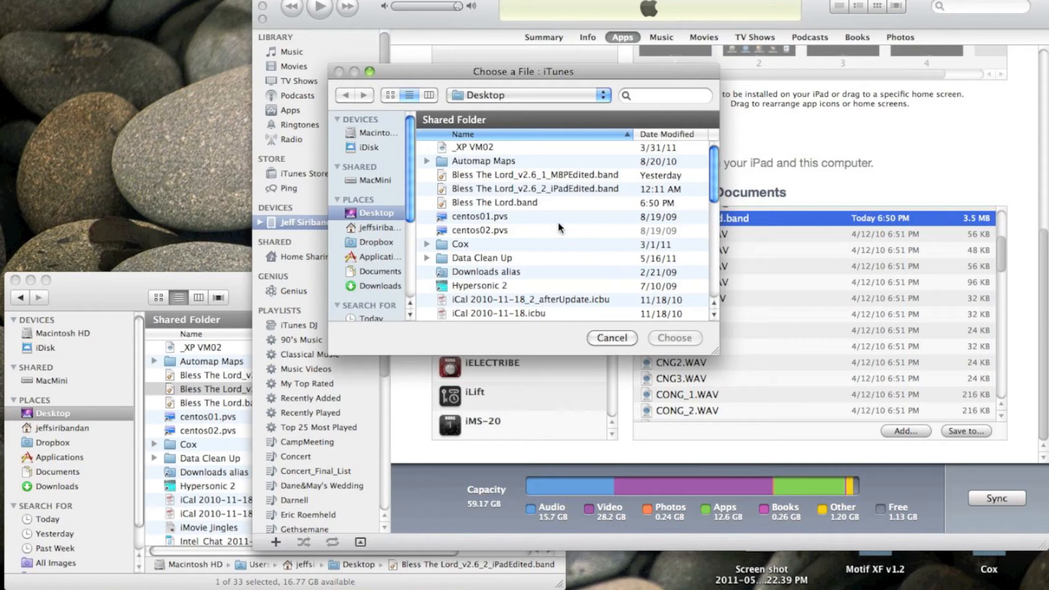
{"action": "left_click", "coordinate": [535, 189]}
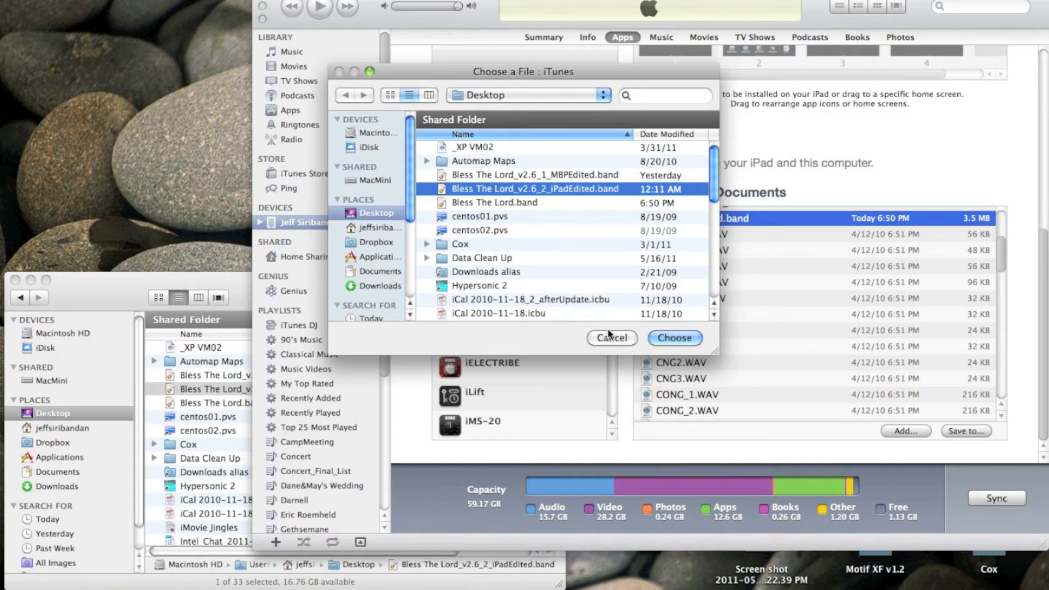
{"action": "left_click", "coordinate": [675, 338]}
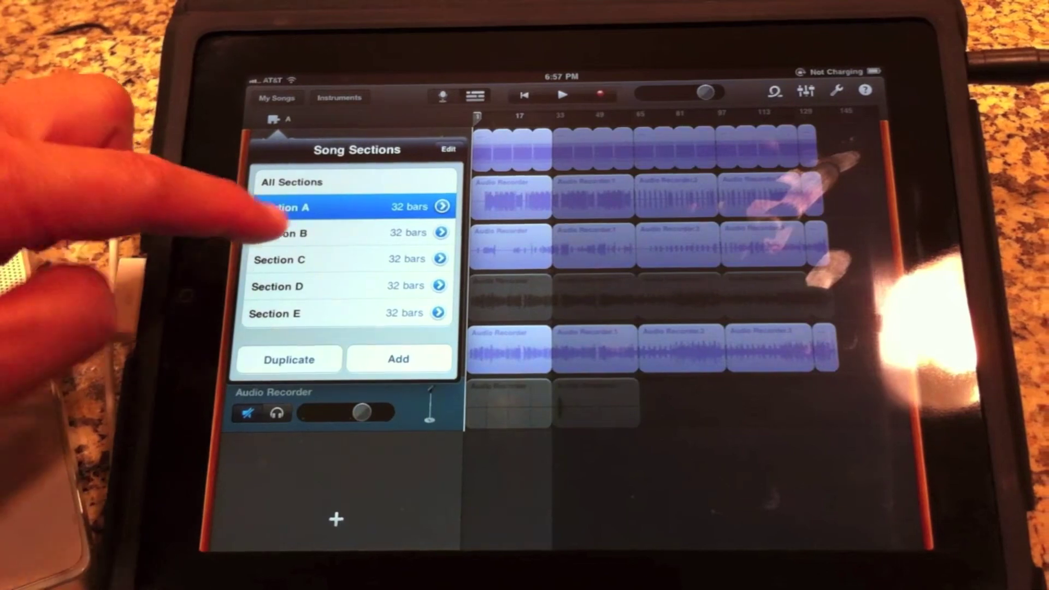
Pick Section B in the Song Sections popover.
{"action": "left_click", "coordinate": [322, 233]}
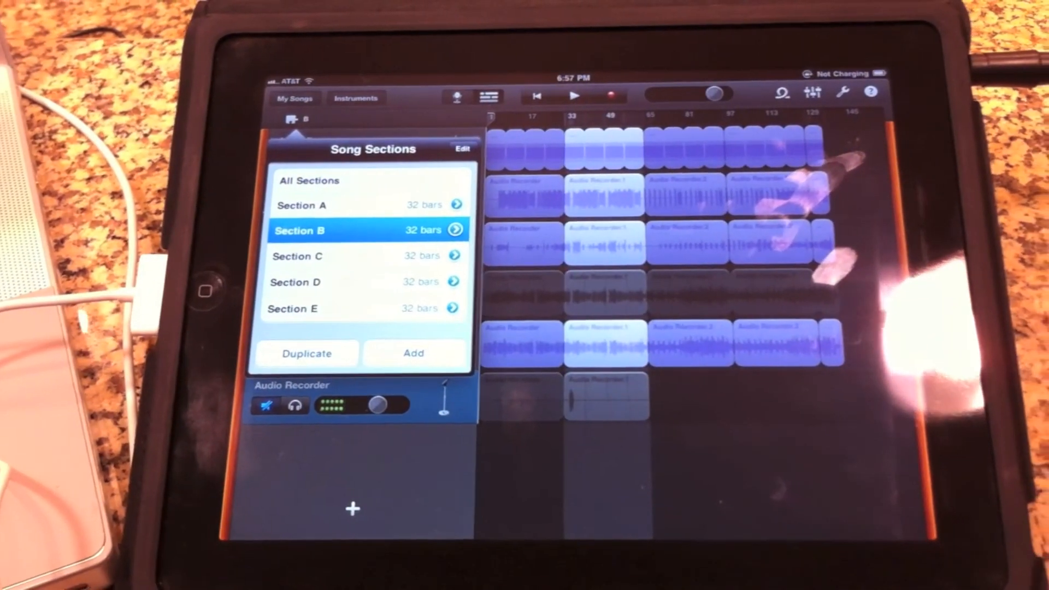